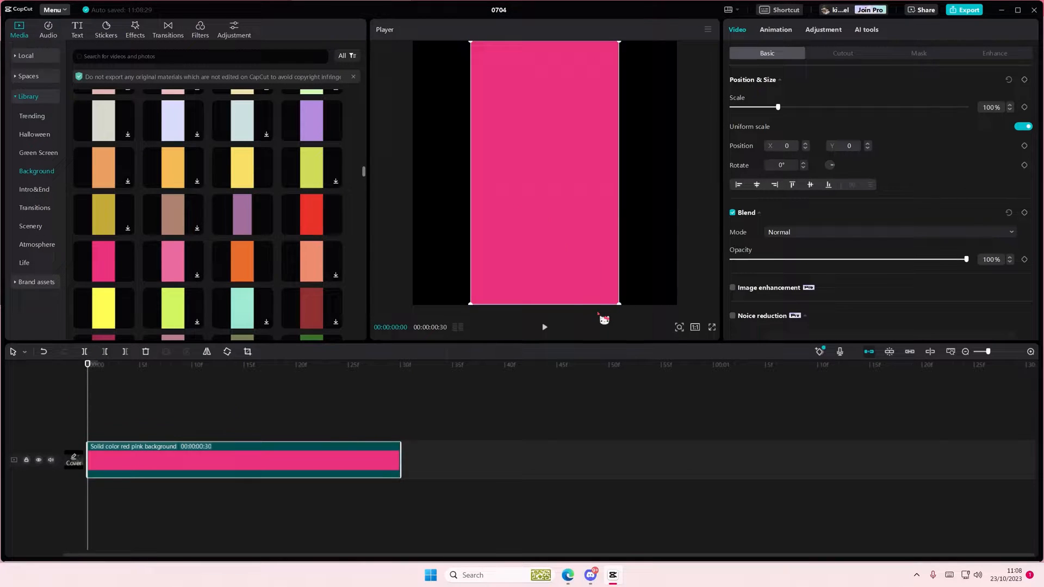
Step: Scale the pink clip to ~178%, mask it as a Heart and move it to the top left
{"action": "left_click_drag", "start_coordinate": [776, 107], "coordinate": [814, 107]}
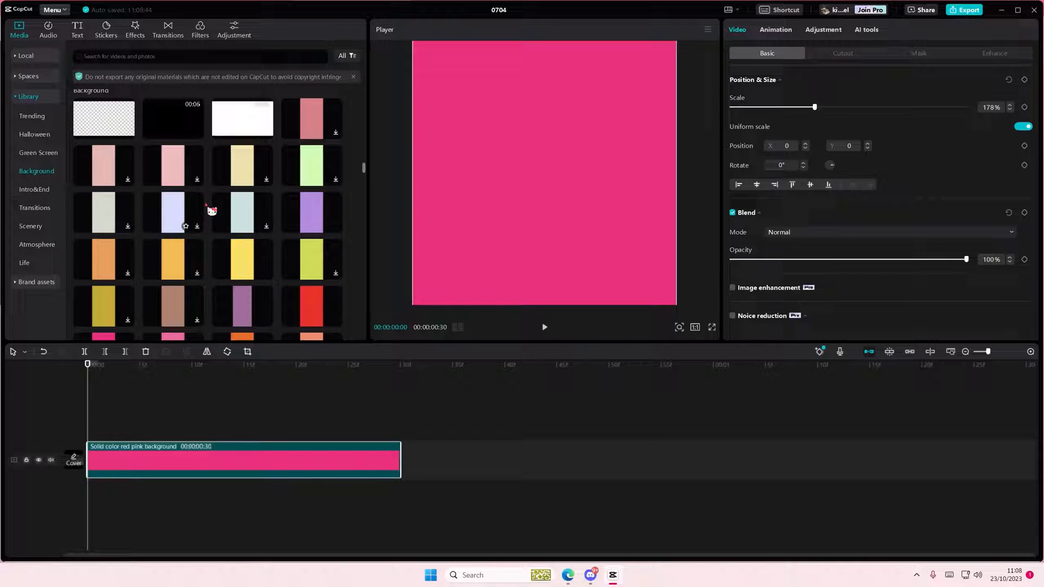
{"action": "scroll", "scroll_direction": "down", "scroll_amount": 3}
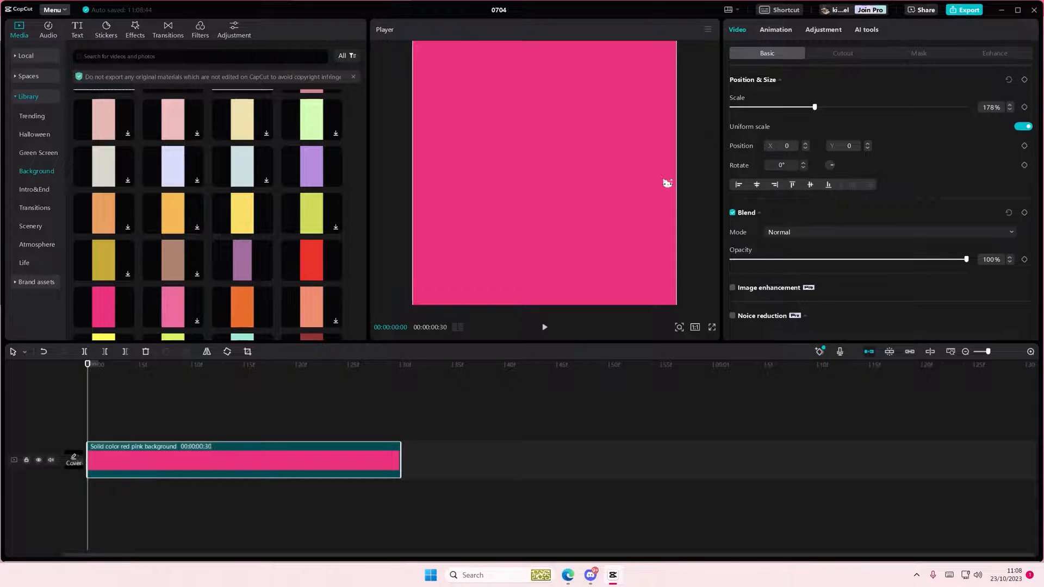
{"action": "left_click", "coordinate": [919, 53]}
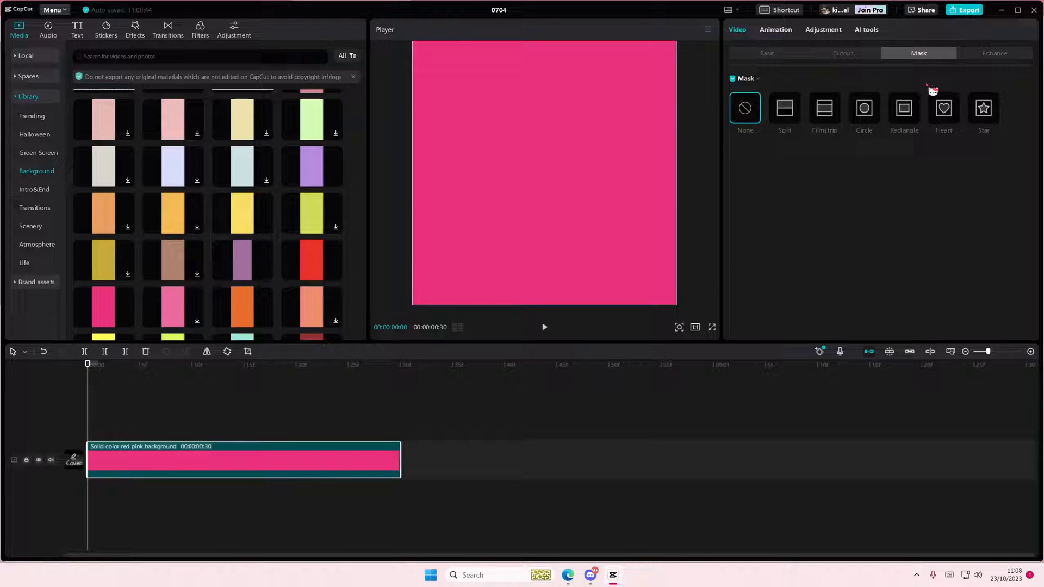
{"action": "left_click", "coordinate": [944, 108]}
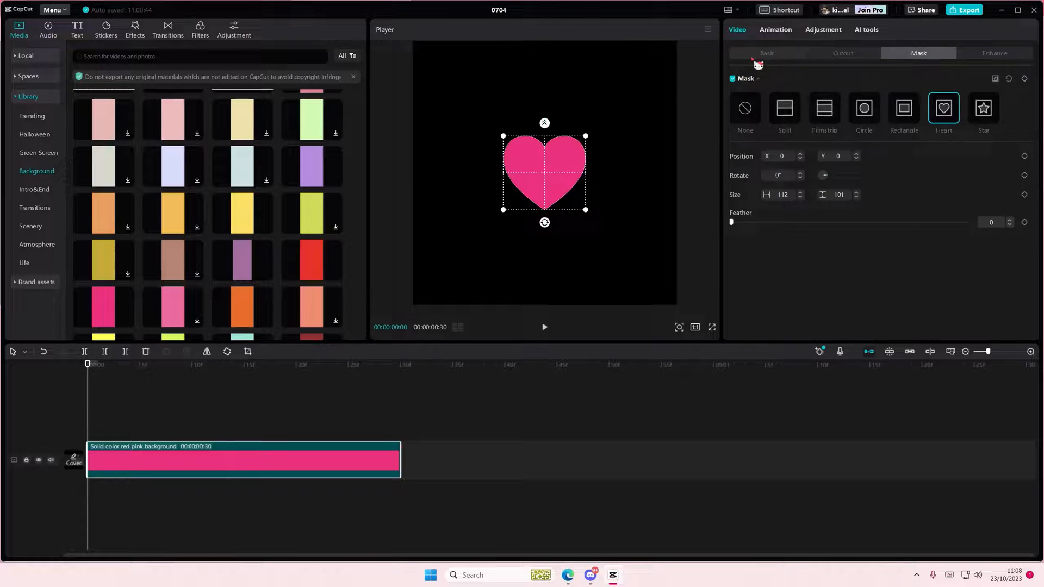
{"action": "left_click", "coordinate": [765, 54]}
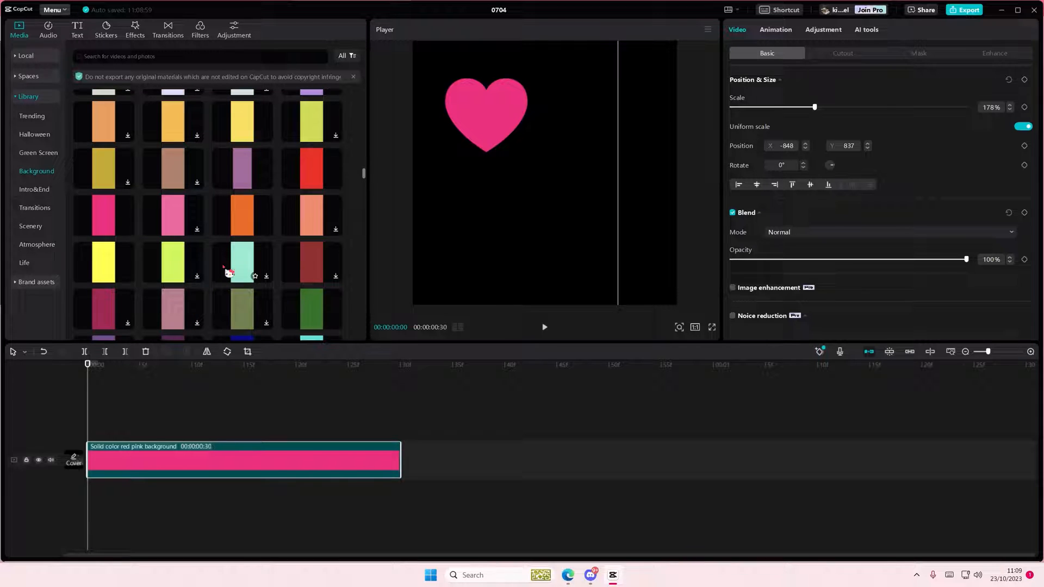
Step: Scale the grey-blue clip to 178%, circle-mask it and make it a compound clip
{"action": "scroll", "scroll_direction": "down", "scroll_amount": 3}
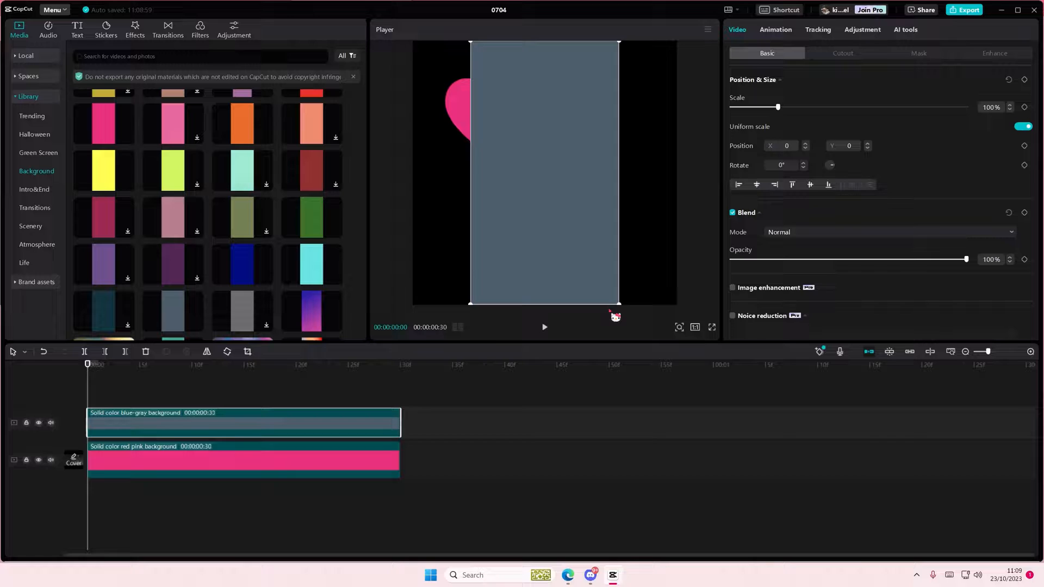
{"action": "left_click_drag", "start_coordinate": [776, 107], "coordinate": [814, 106]}
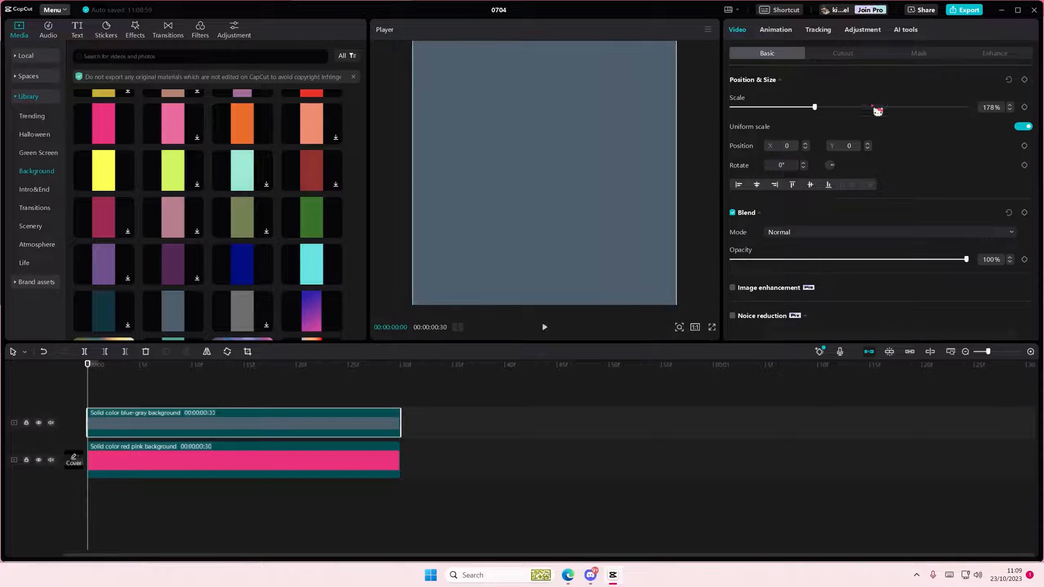
{"action": "left_click", "coordinate": [919, 53]}
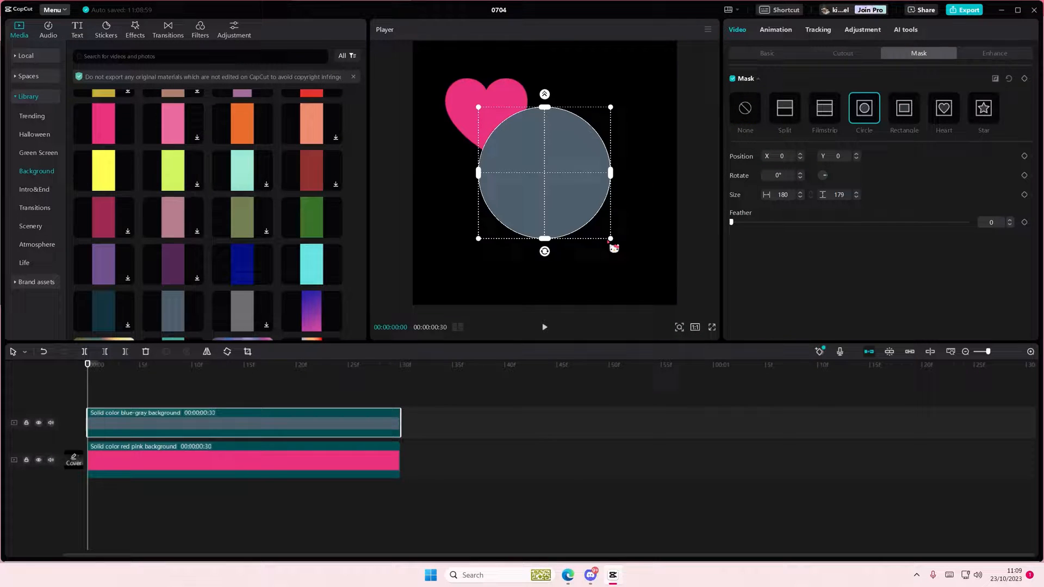
{"action": "right_click", "coordinate": [242, 423]}
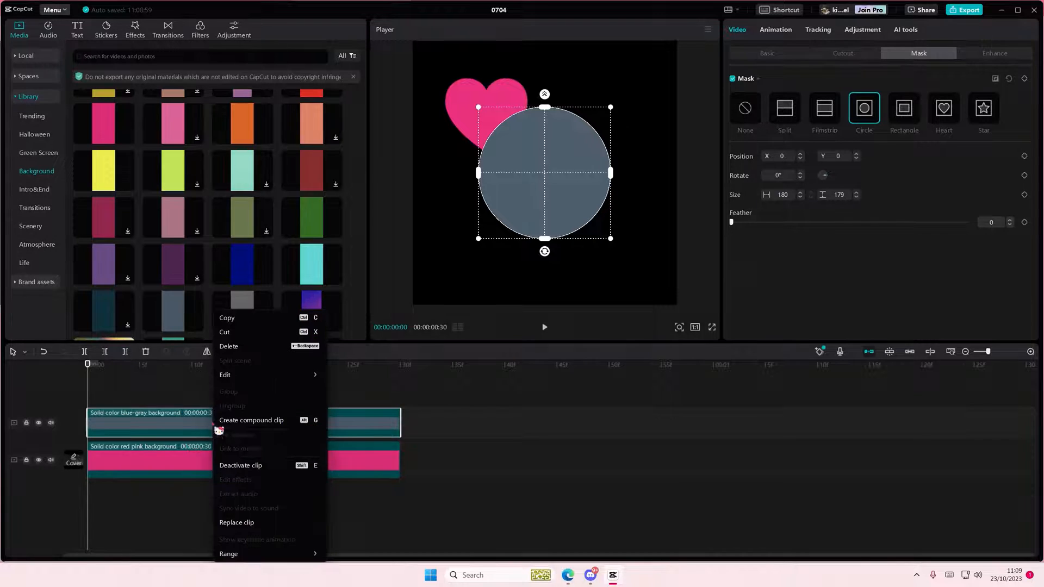
{"action": "left_click", "coordinate": [251, 420]}
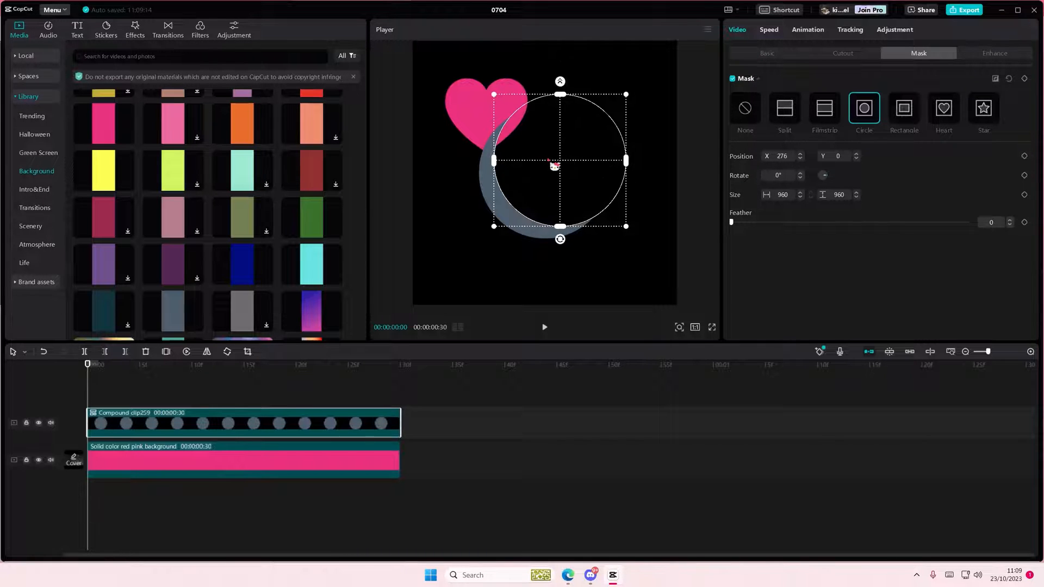
Step: Offset an inverted circle mask on the compound clip to carve a crescent moon
{"action": "left_click_drag", "start_coordinate": [555, 165], "coordinate": [579, 175]}
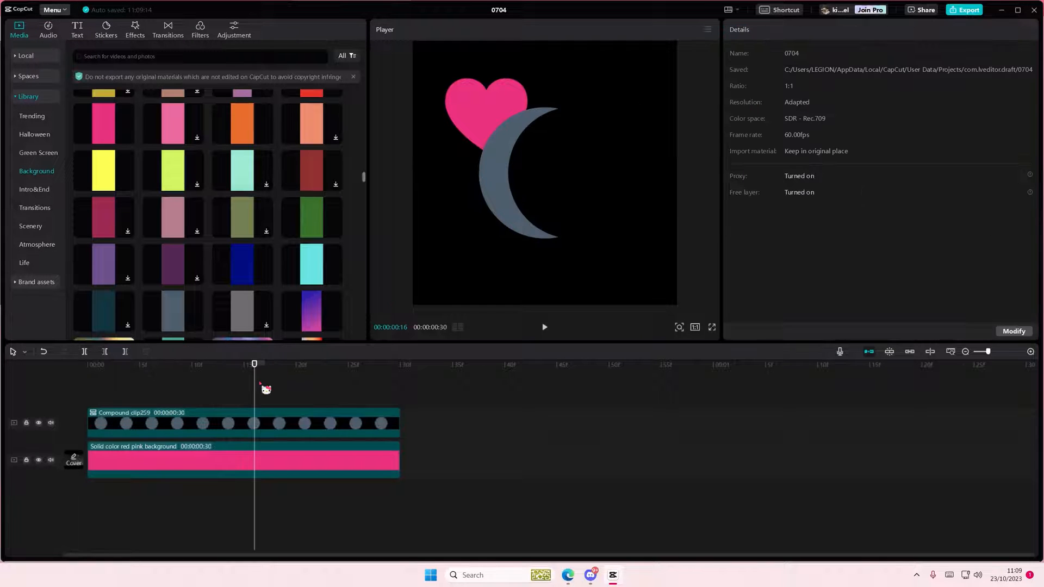
{"action": "right_click", "coordinate": [242, 423]}
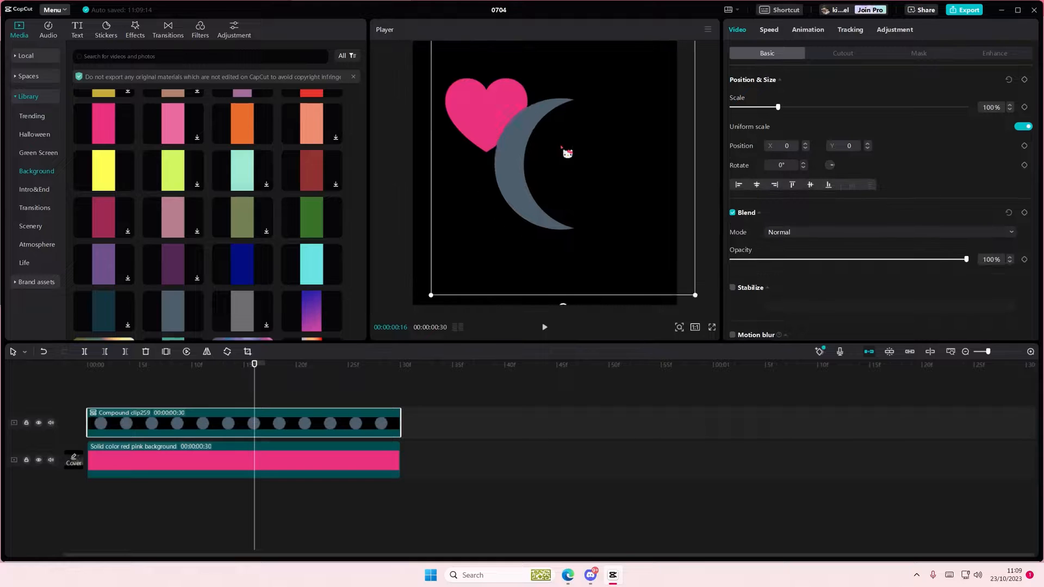
Step: Add the bright yellow clip on a new track, mask it as a Star and resize it
{"action": "left_click_drag", "start_coordinate": [566, 152], "coordinate": [600, 150]}
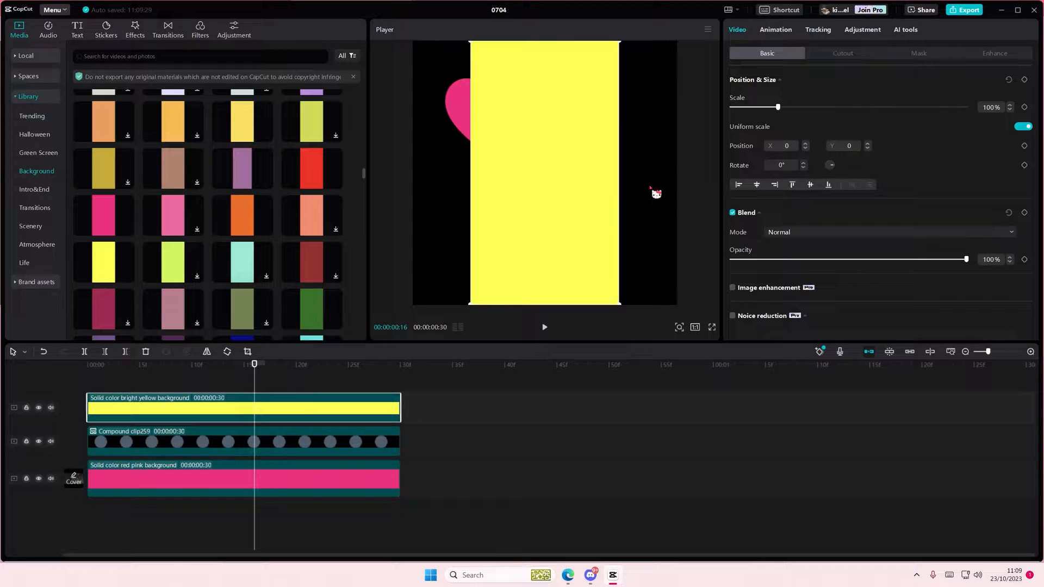
{"action": "left_click", "coordinate": [918, 53]}
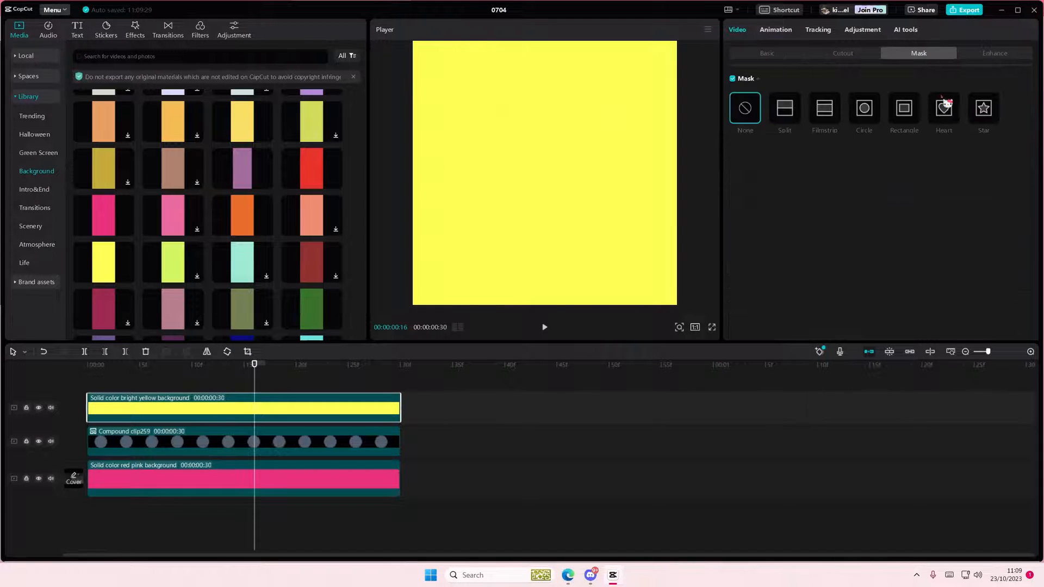
{"action": "left_click", "coordinate": [765, 53]}
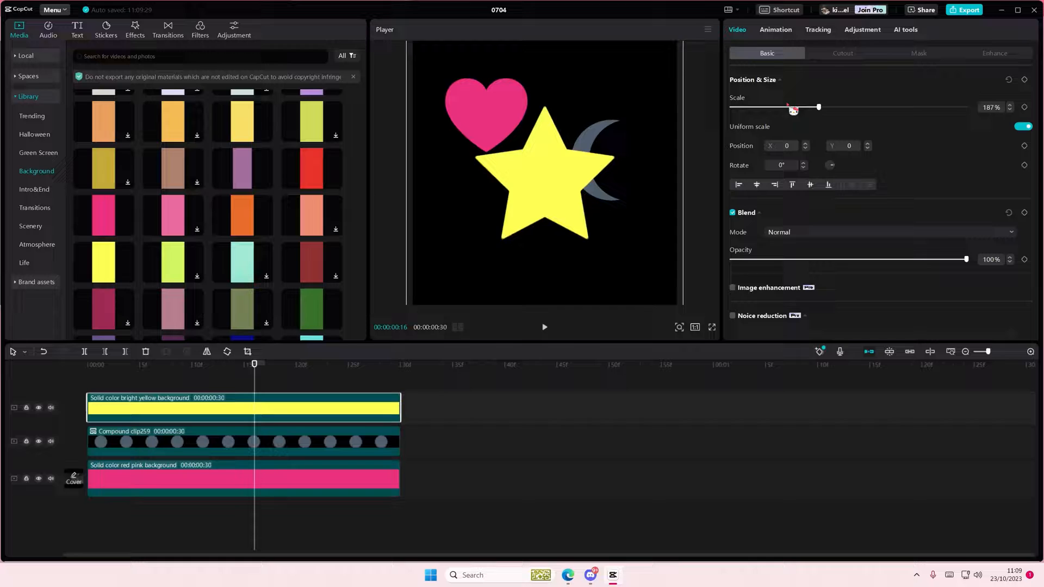
{"action": "left_click_drag", "start_coordinate": [818, 106], "coordinate": [784, 106]}
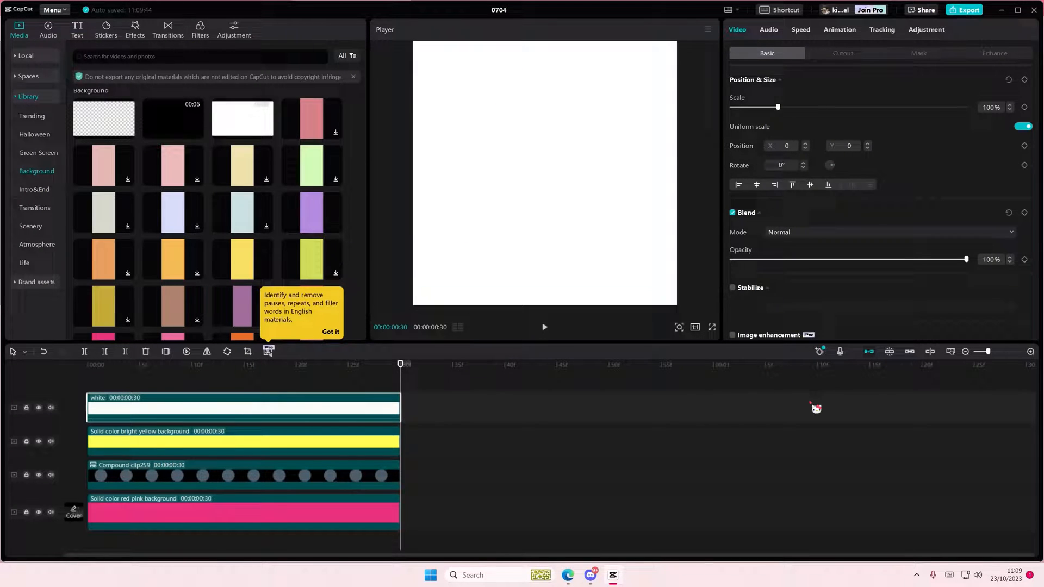
Step: Circle-mask the white clip and position it among the shapes beside the moon
{"action": "left_click", "coordinate": [919, 53]}
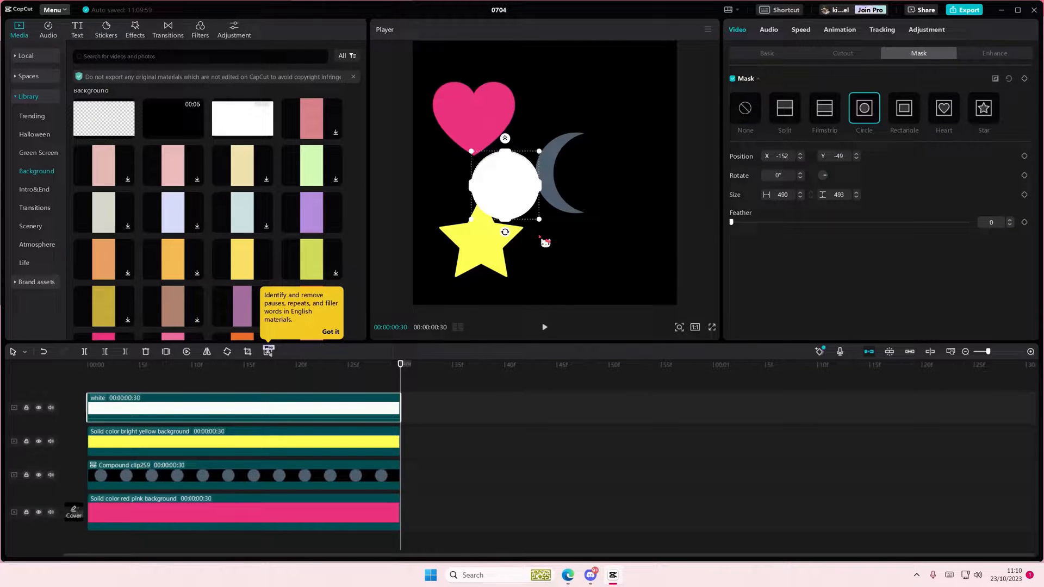
{"action": "left_click_drag", "start_coordinate": [506, 183], "coordinate": [574, 260]}
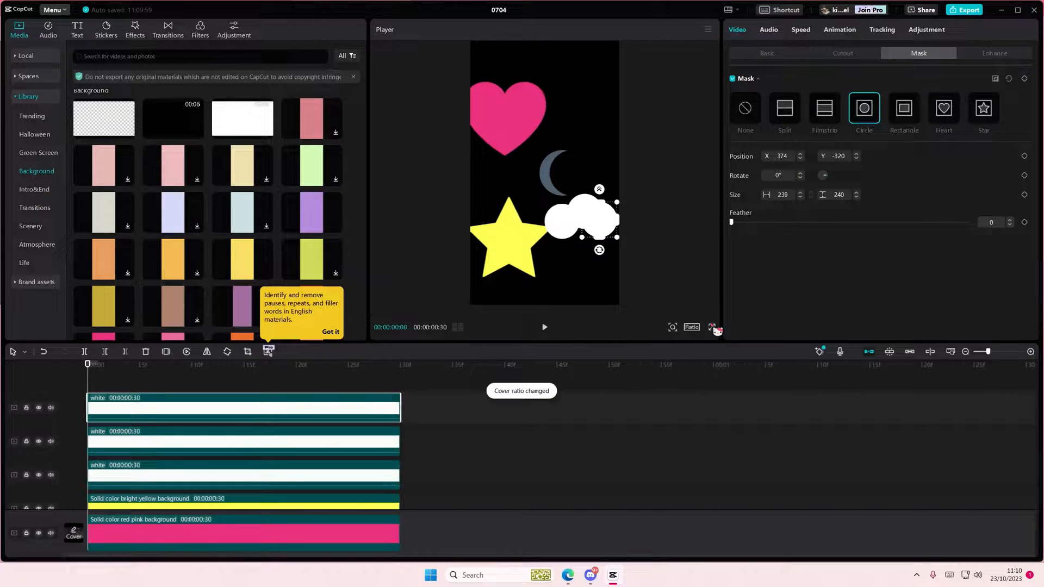
{"action": "left_click", "coordinate": [711, 328]}
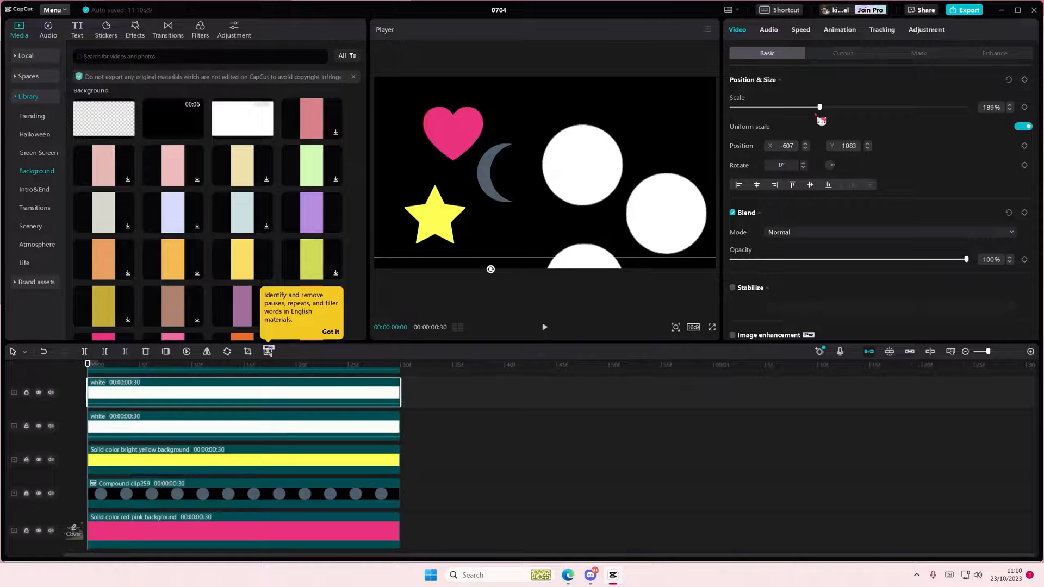
Step: Resize the white circle to puff size and line it up with the cloud puffs
{"action": "left_click_drag", "start_coordinate": [820, 106], "coordinate": [791, 106]}
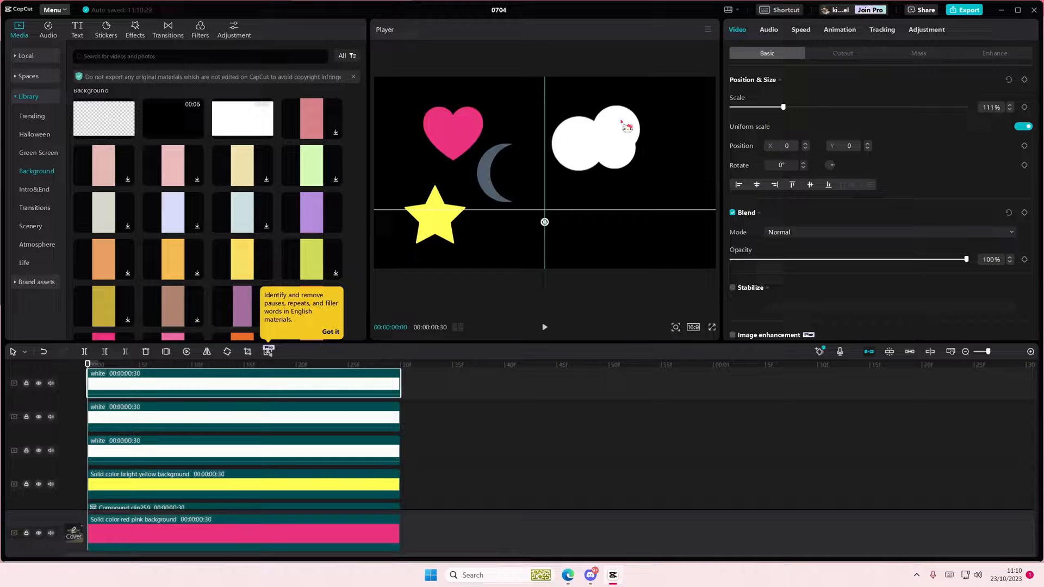
{"action": "left_click_drag", "start_coordinate": [627, 126], "coordinate": [606, 137]}
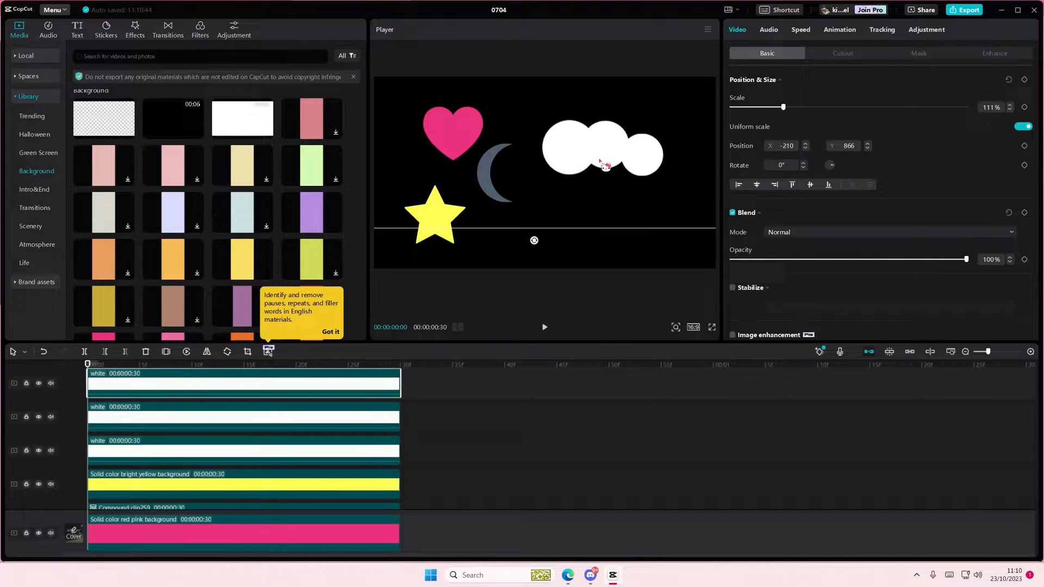
{"action": "left_click_drag", "start_coordinate": [602, 168], "coordinate": [602, 166]}
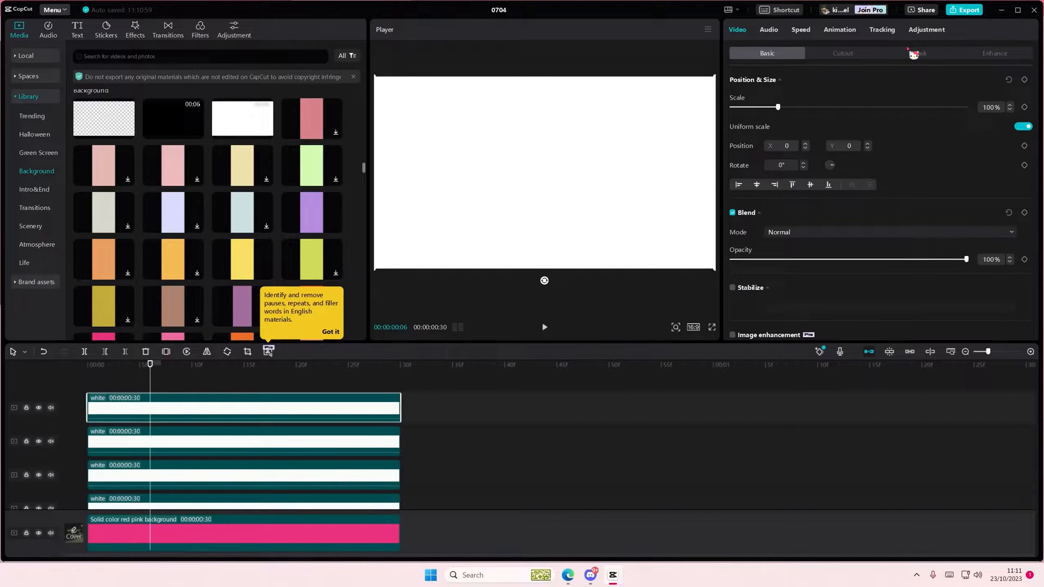
Step: Shape a rounded Rectangle mask as the cloud base and place a circle puff beneath it
{"action": "left_click", "coordinate": [918, 53]}
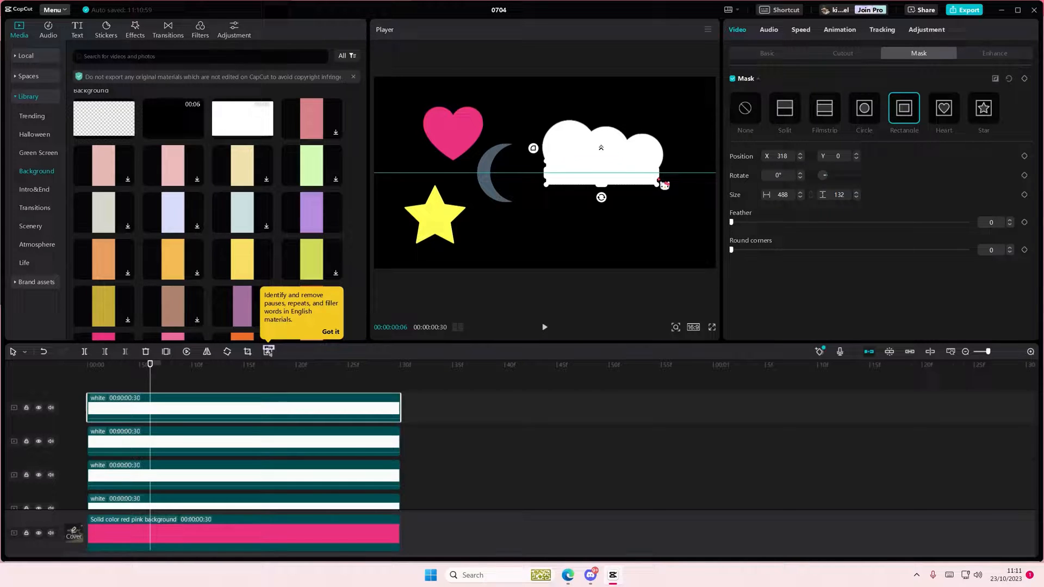
{"action": "left_click_drag", "start_coordinate": [730, 250], "coordinate": [769, 250]}
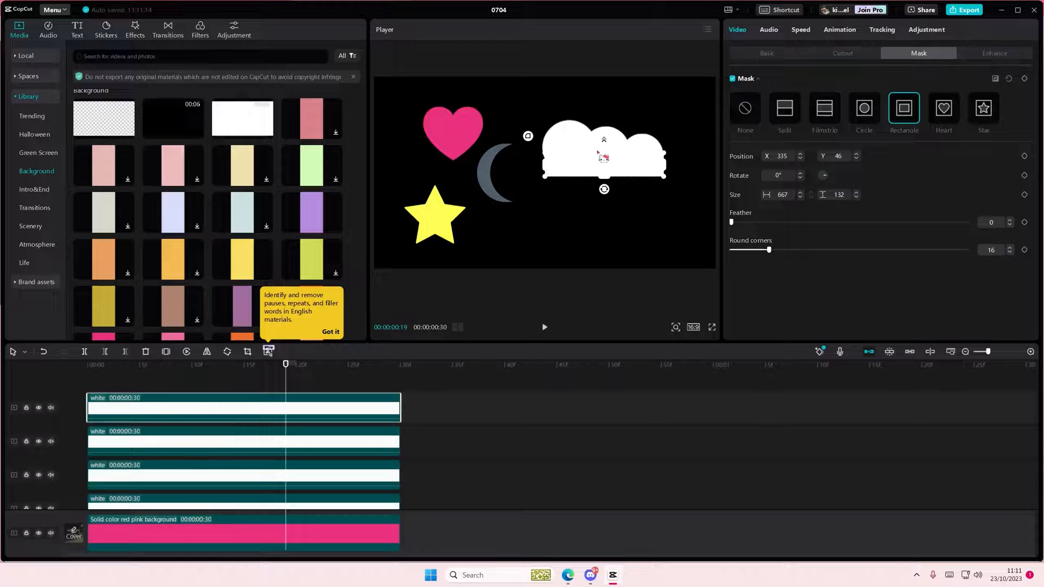
{"action": "left_click_drag", "start_coordinate": [603, 176], "coordinate": [603, 189]}
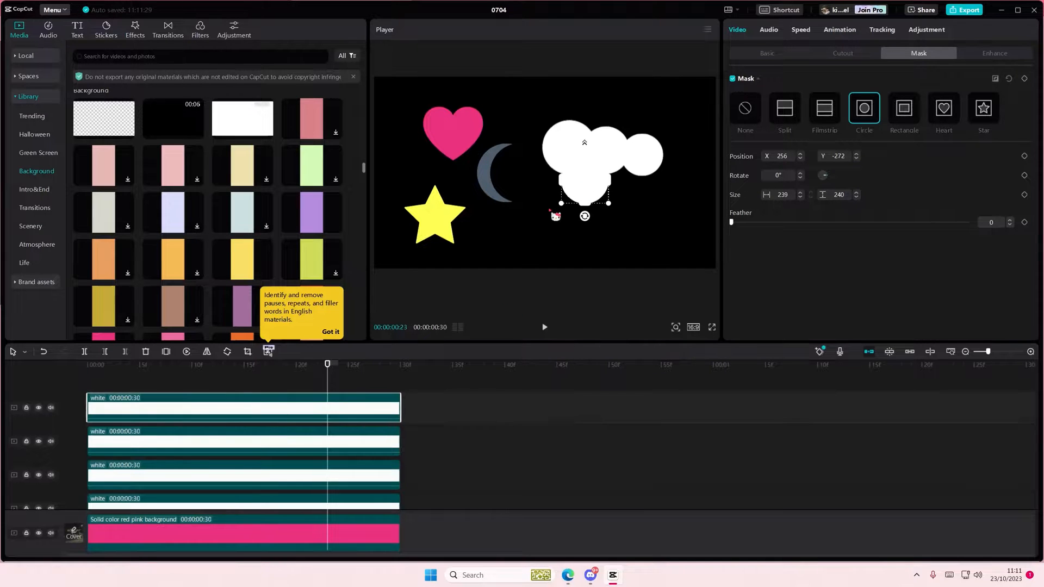
{"action": "left_click_drag", "start_coordinate": [556, 215], "coordinate": [553, 194]}
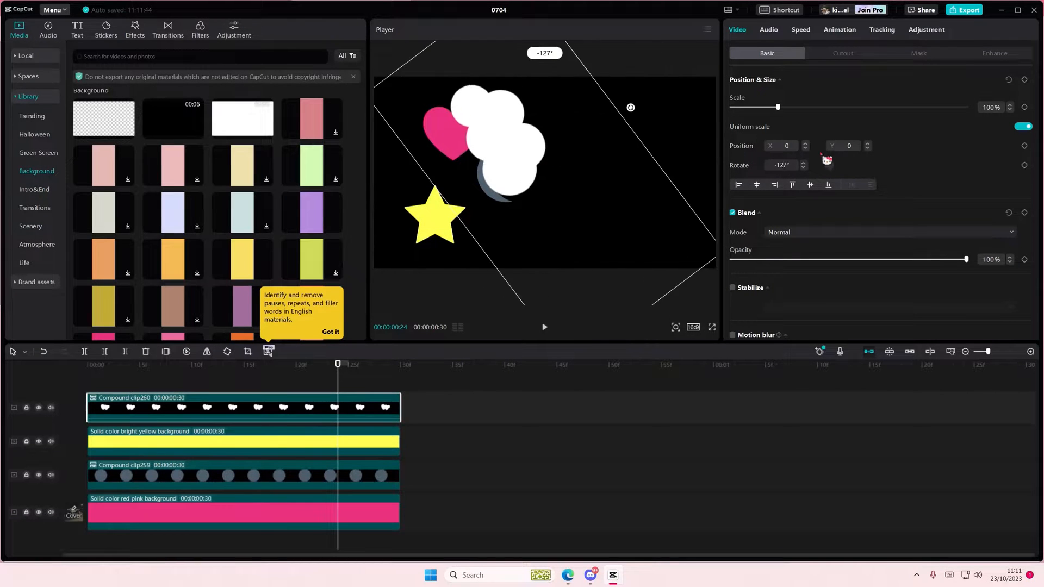
Step: Rotate the merged compound cloud clip with its rotation handle
{"action": "left_click_drag", "start_coordinate": [630, 108], "coordinate": [542, 64]}
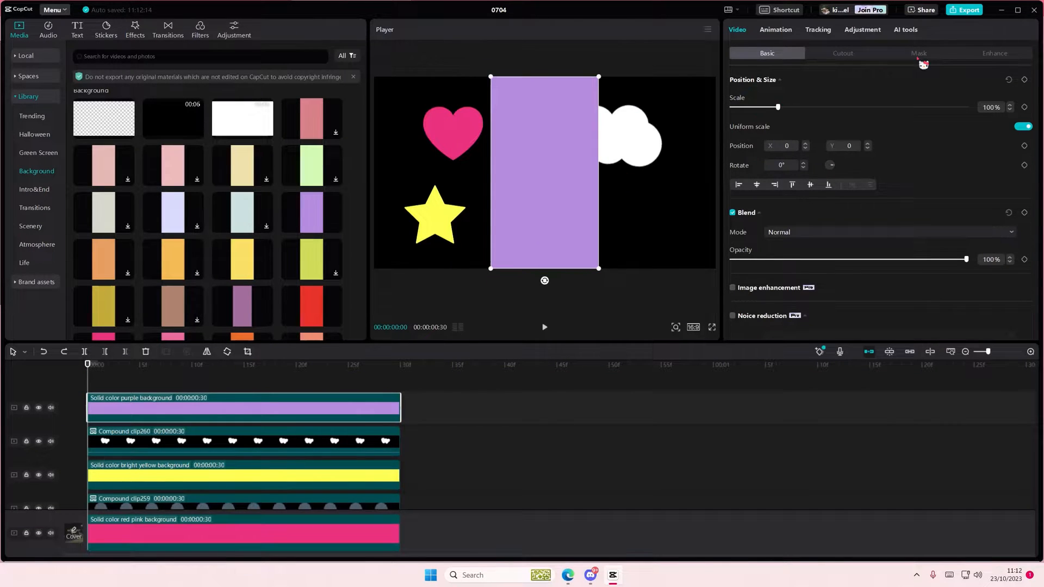
Step: Circle-mask the purple clips and arrange them into five petals below the cloud
{"action": "left_click", "coordinate": [918, 53]}
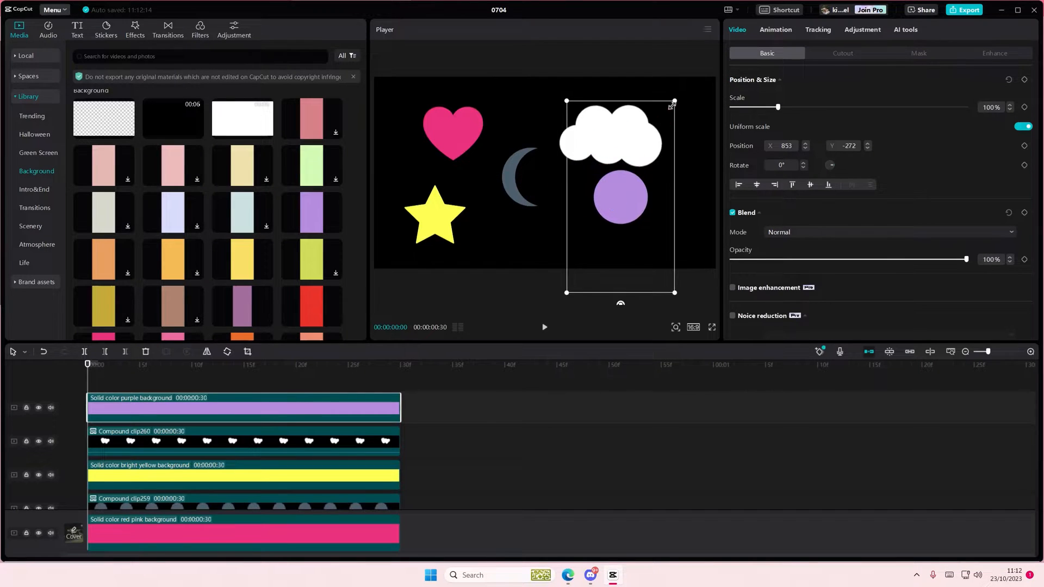
{"action": "left_click_drag", "start_coordinate": [672, 102], "coordinate": [658, 128]}
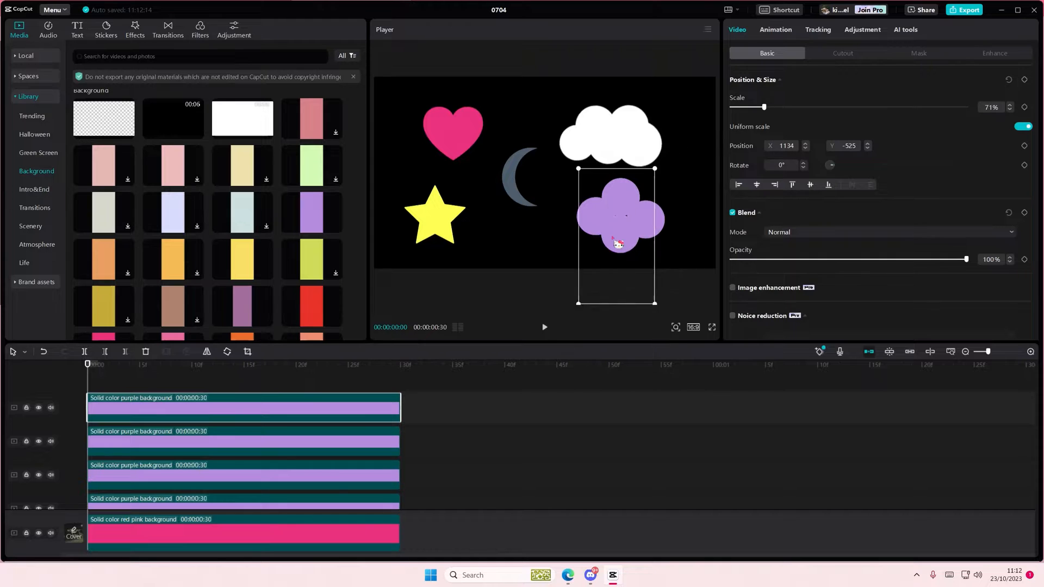
{"action": "left_click_drag", "start_coordinate": [619, 239], "coordinate": [608, 250]}
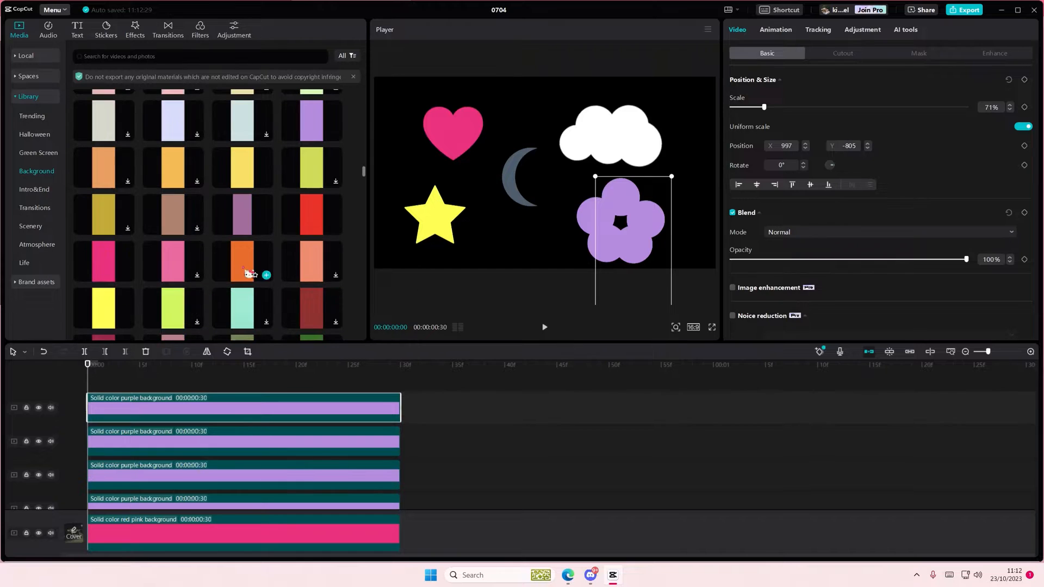
Step: Add an orange circle-masked clip and shrink it into the flower's centre
{"action": "left_click", "coordinate": [919, 54]}
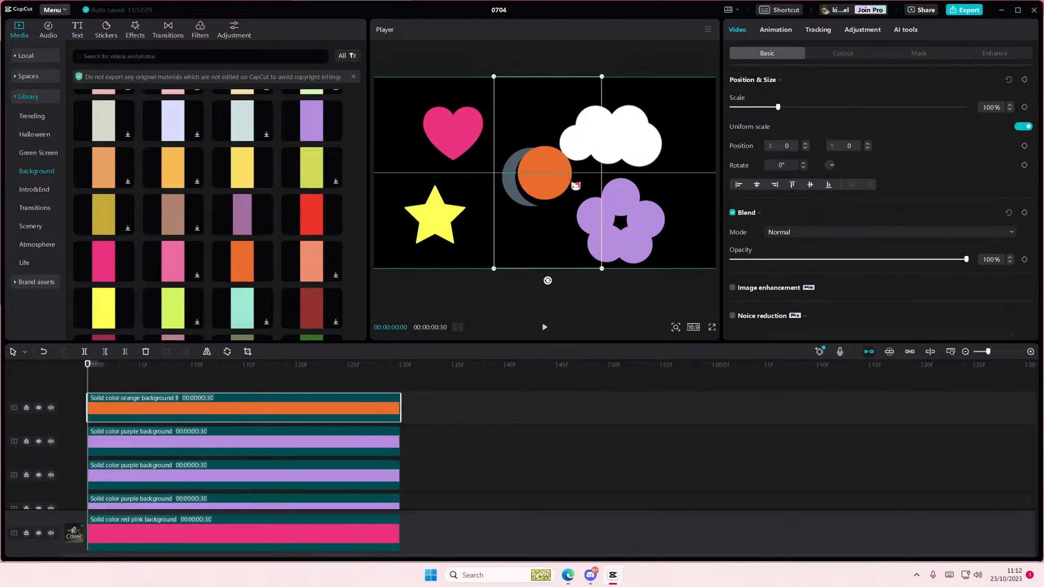
{"action": "left_click_drag", "start_coordinate": [536, 175], "coordinate": [619, 223]}
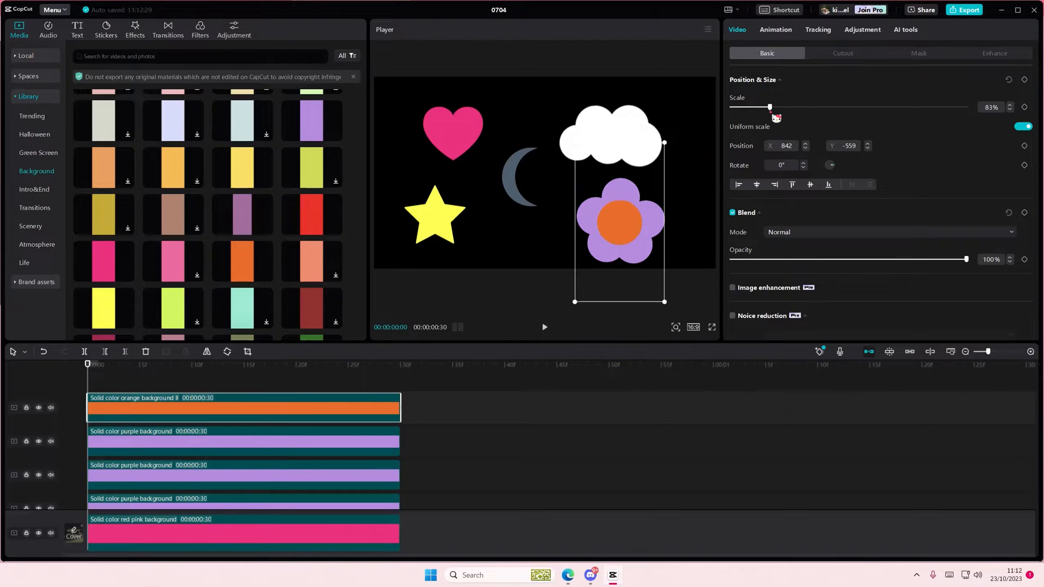
{"action": "left_click_drag", "start_coordinate": [770, 107], "coordinate": [764, 107]}
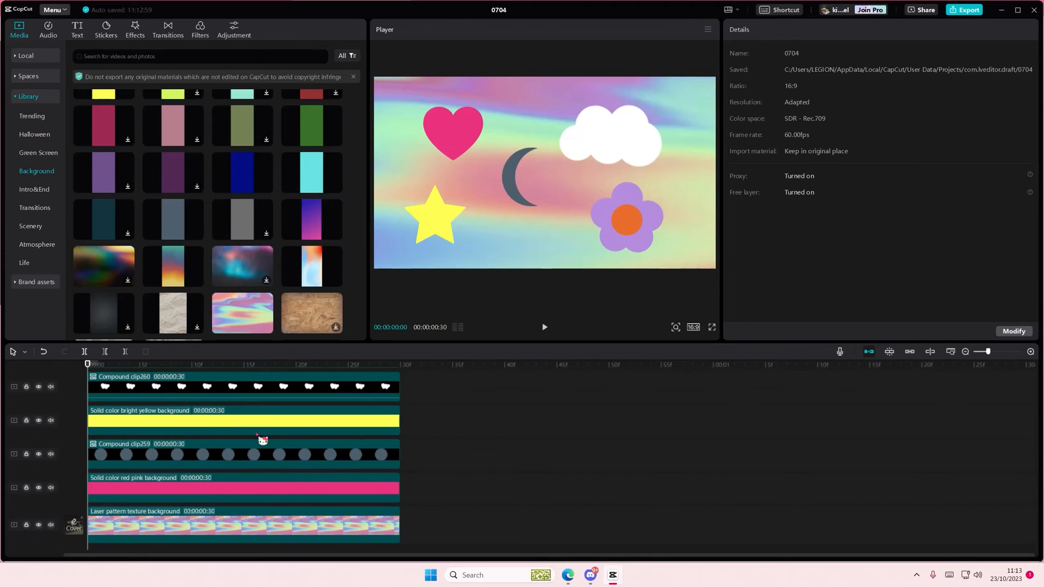
Step: Scroll the Background library to reach the laser-pattern texture for the bottom track
{"action": "scroll", "scroll_direction": "down", "scroll_amount": 3}
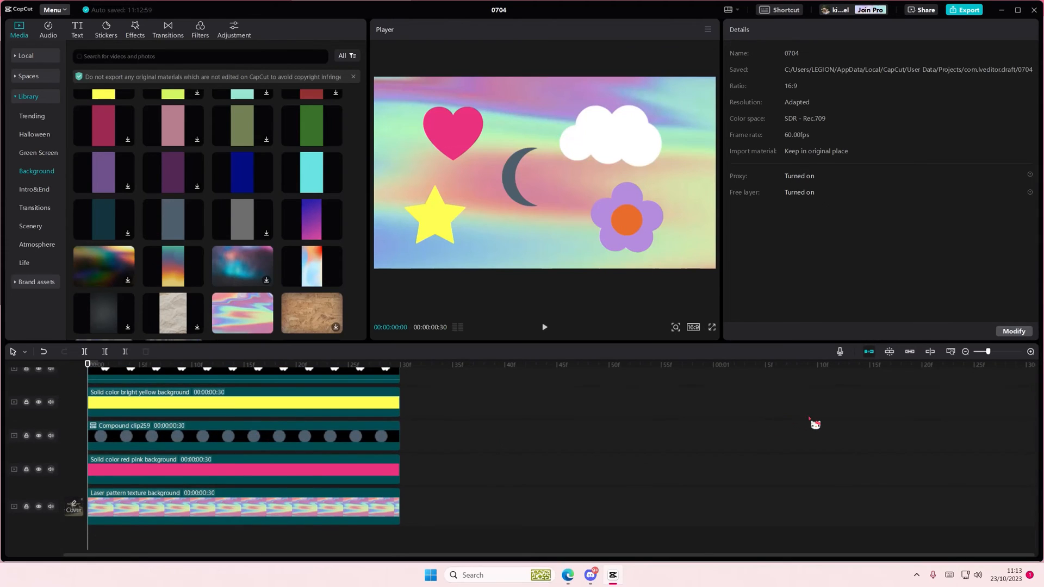